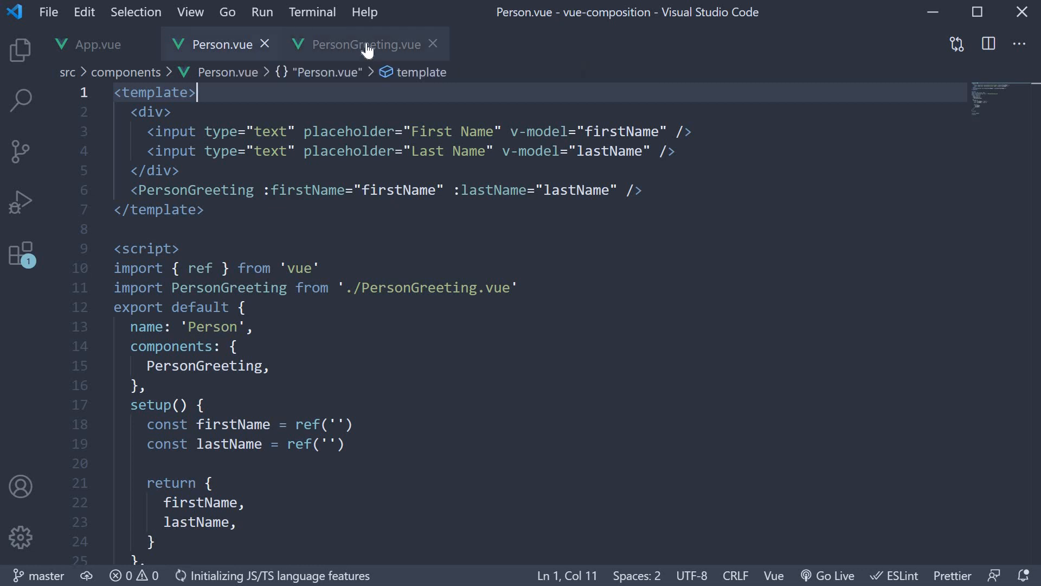
- Review Person.vue, then bring up PersonGreeting.vue with its firstName and lastName props
left_click(362, 44)
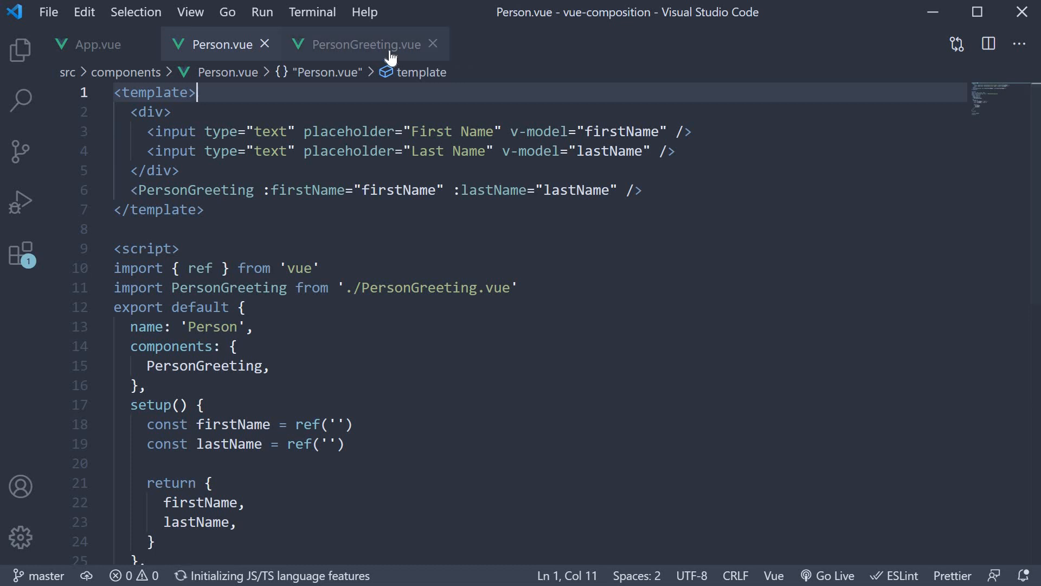
left_click(358, 44)
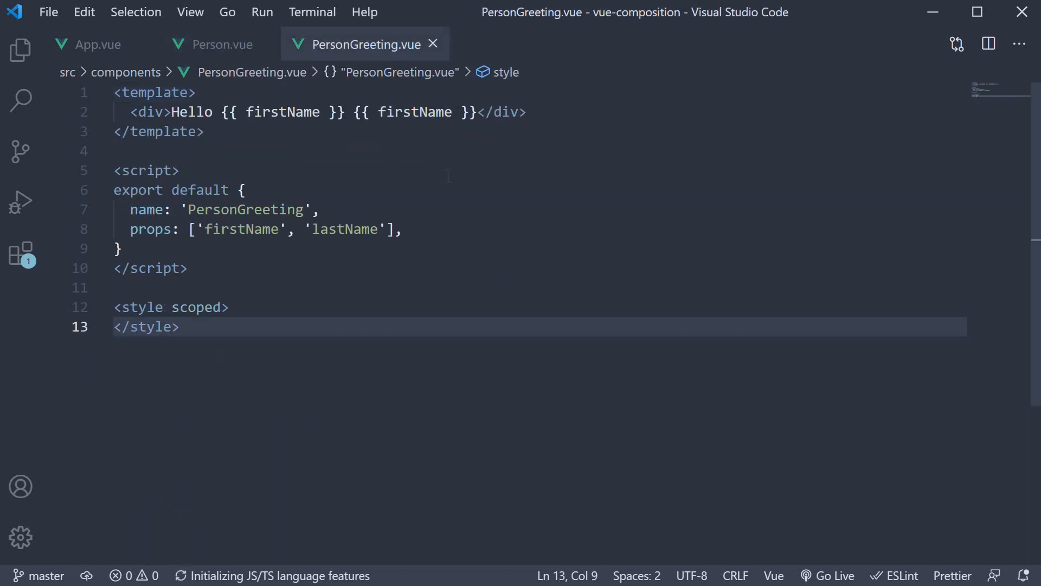
left_click(212, 44)
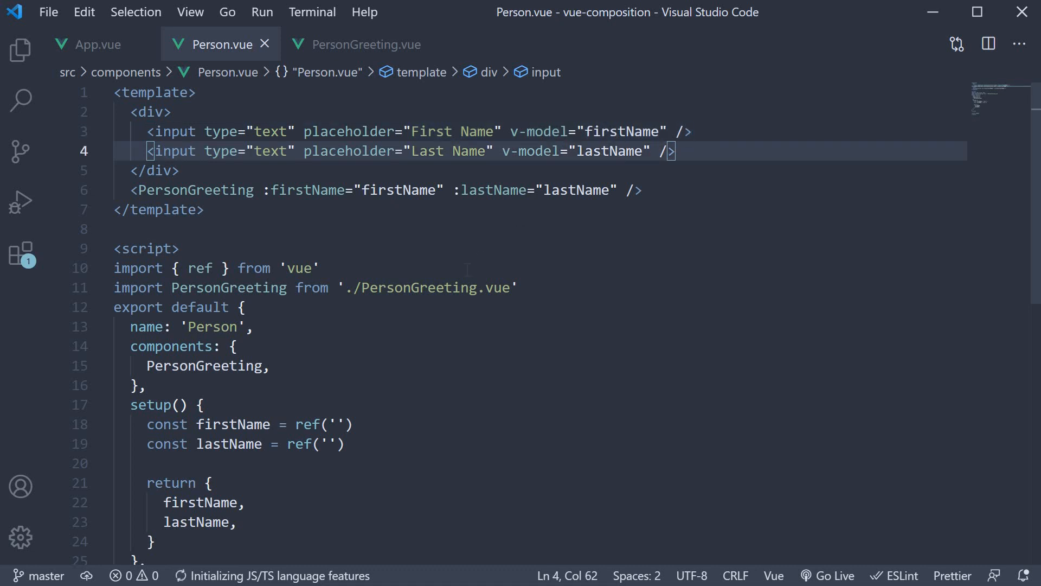
scroll("down", 3)
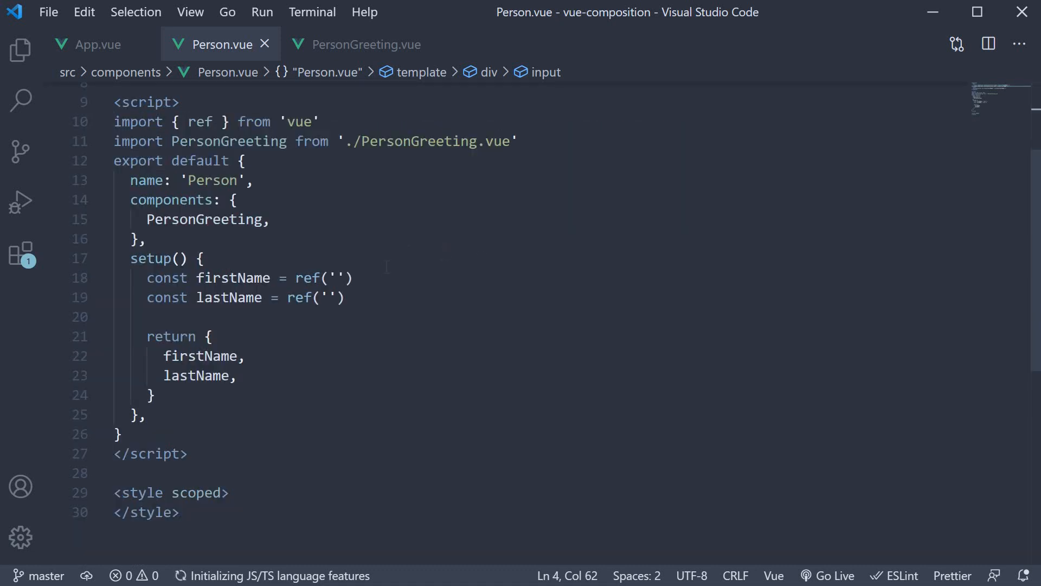
left_click(345, 277)
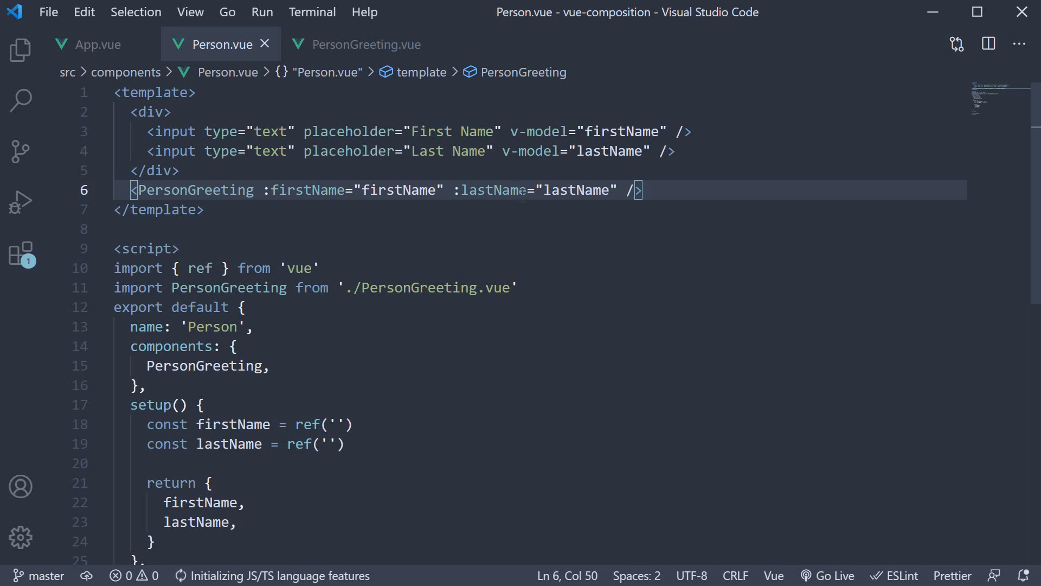
left_click(357, 44)
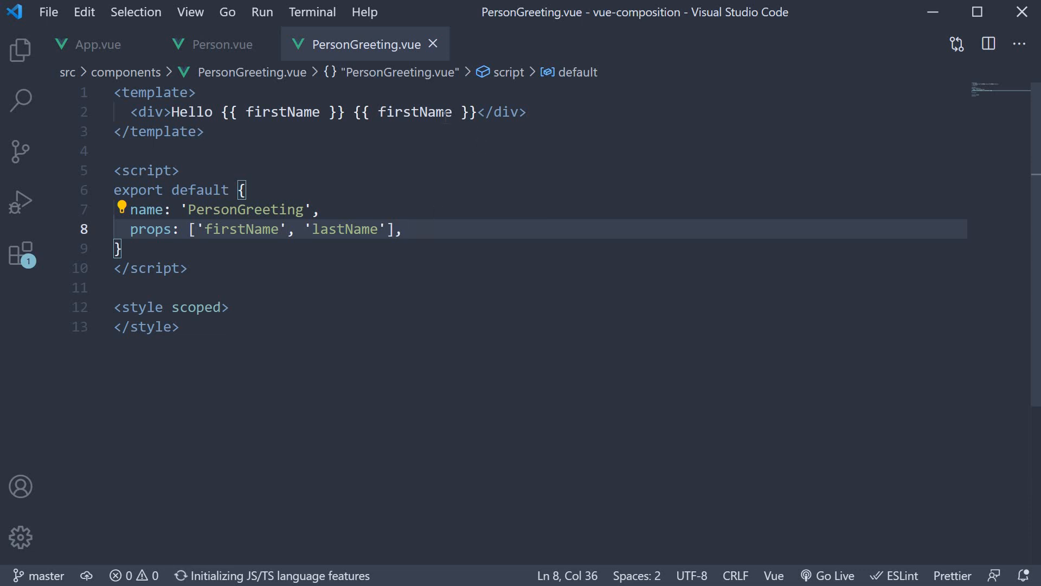
- Replace the second firstName in the greeting template with lastName
left_click(450, 111)
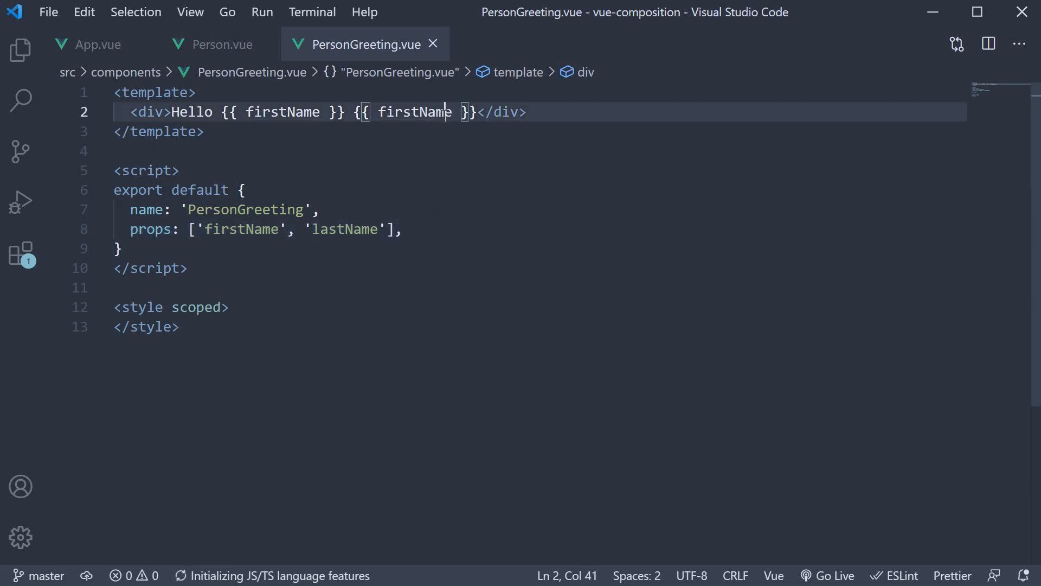
double_click(415, 111)
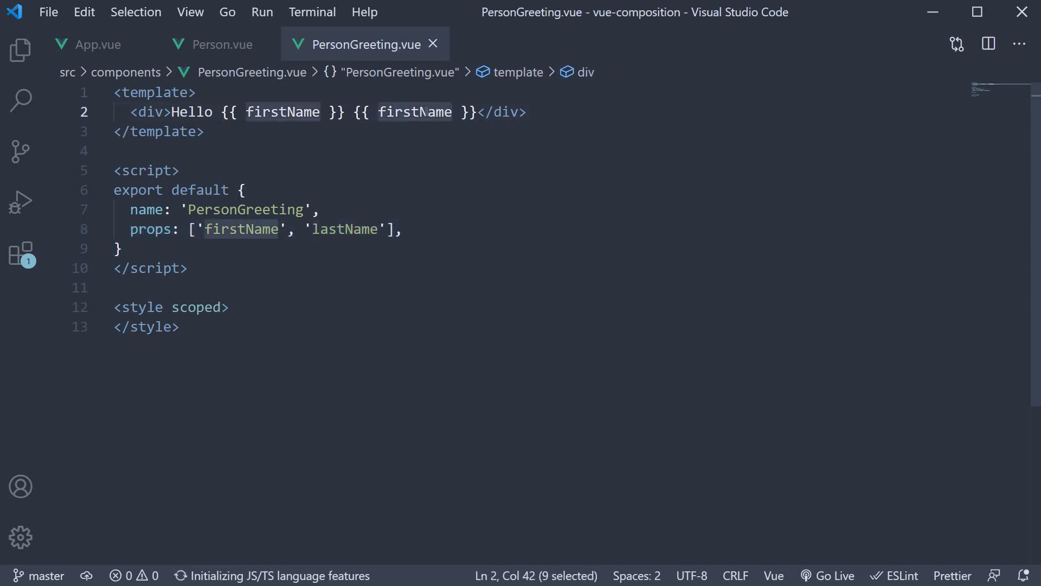
type("lastName")
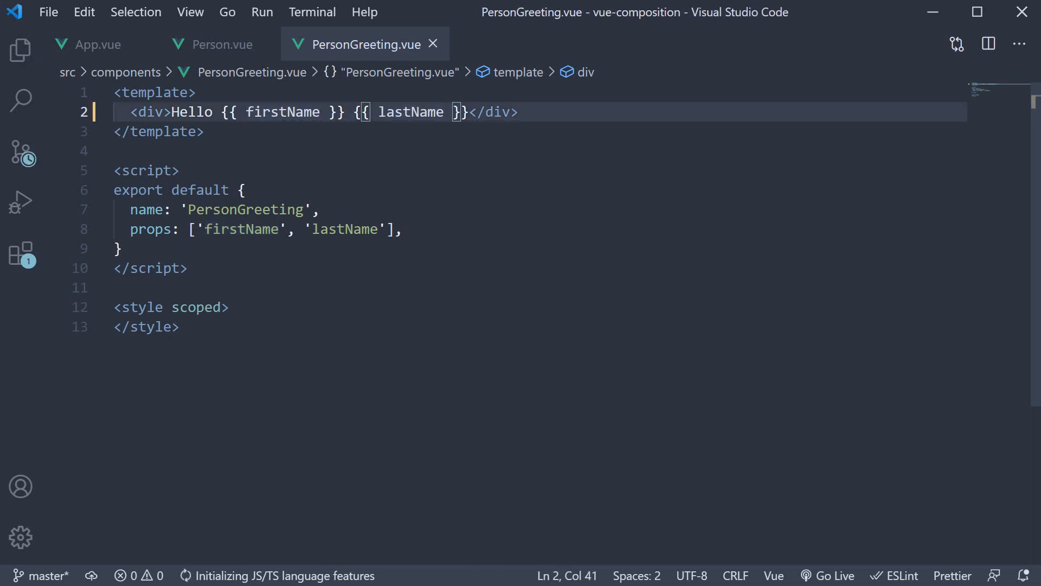
left_click(97, 44)
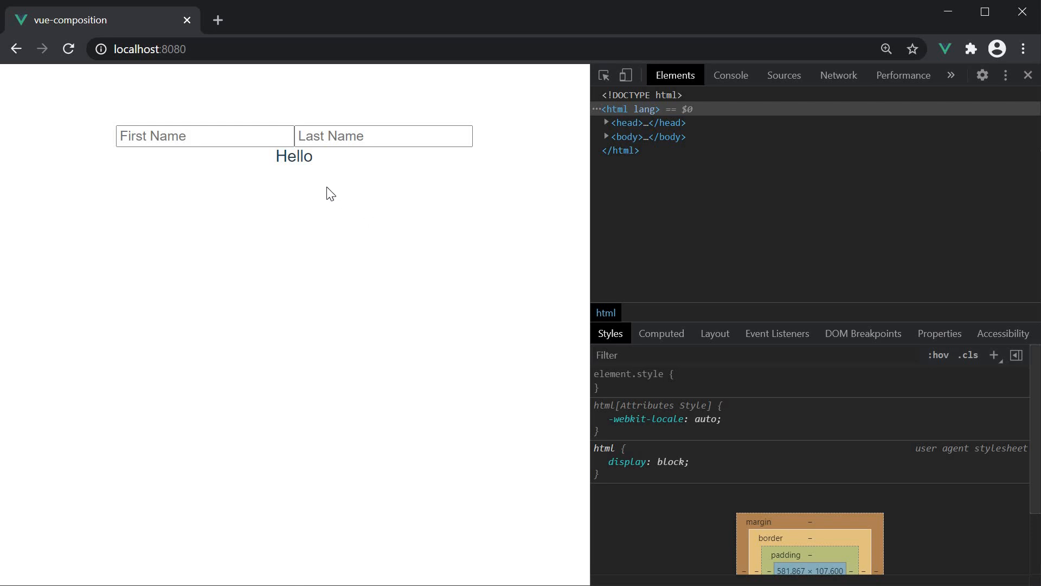
mouse_move(307, 161)
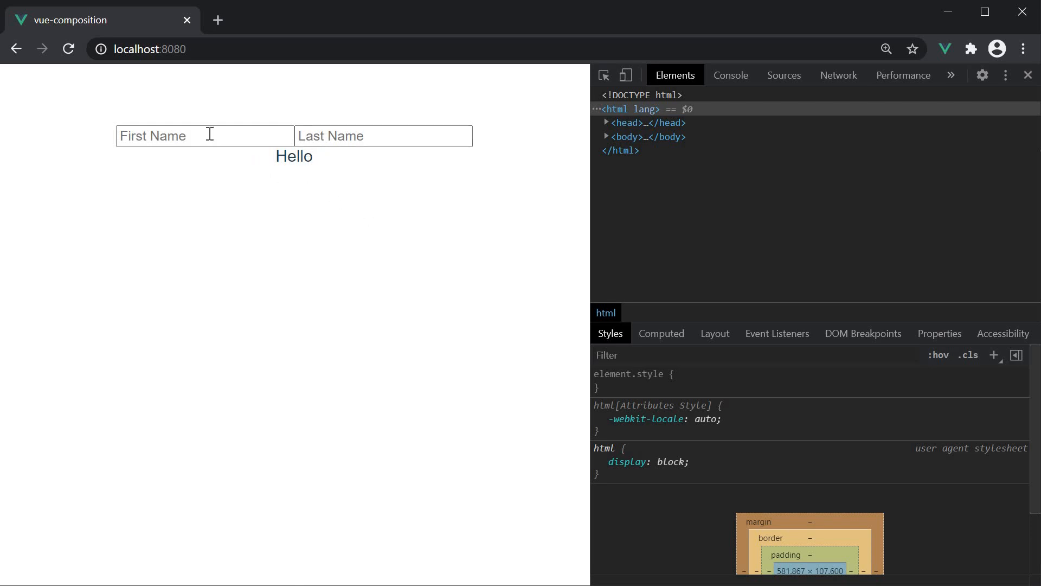
- Enter Bruce and Wayne in the name inputs so the greeting reads Hello Bruce
left_click(204, 135)
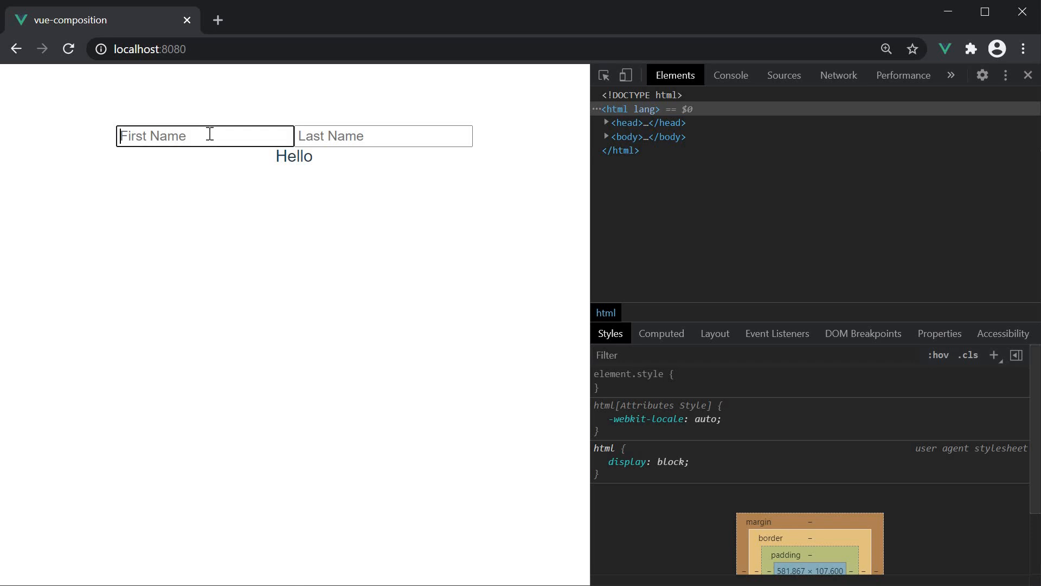
type("Bruce")
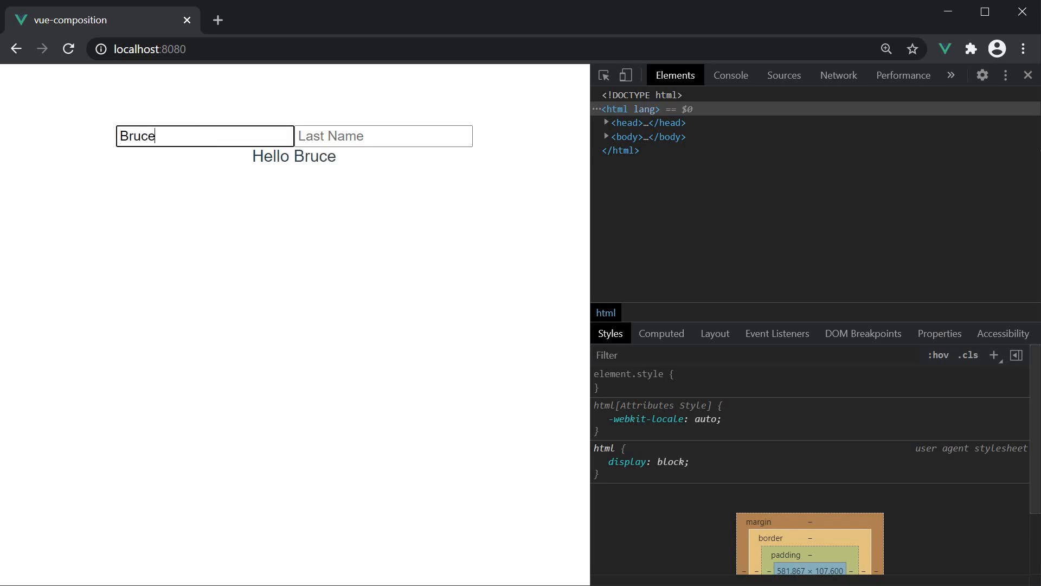
type("Wayne")
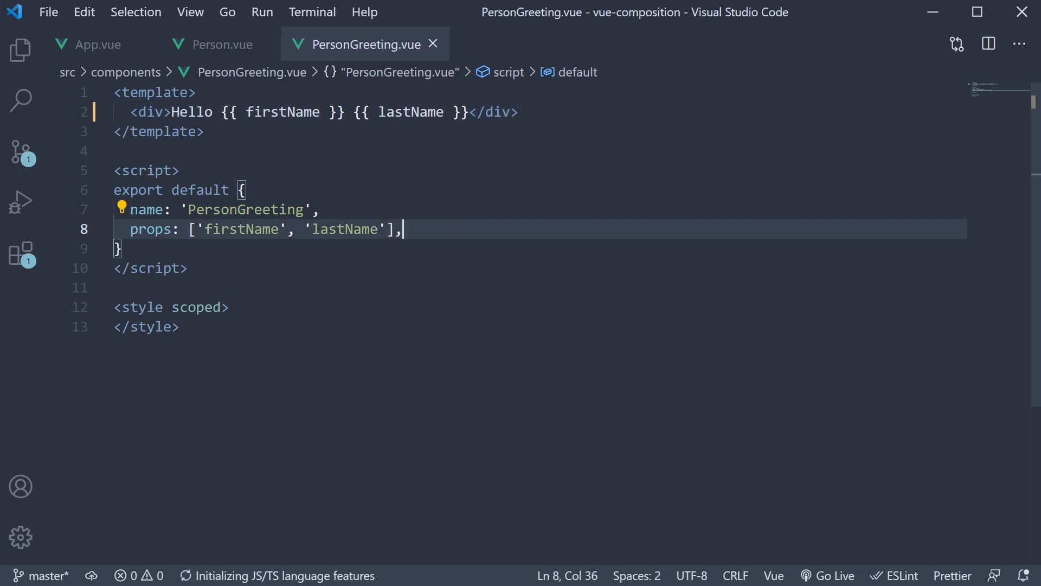
- Add a computed fullName returning the template string `${firstName} ${lastName}`
type("computed")
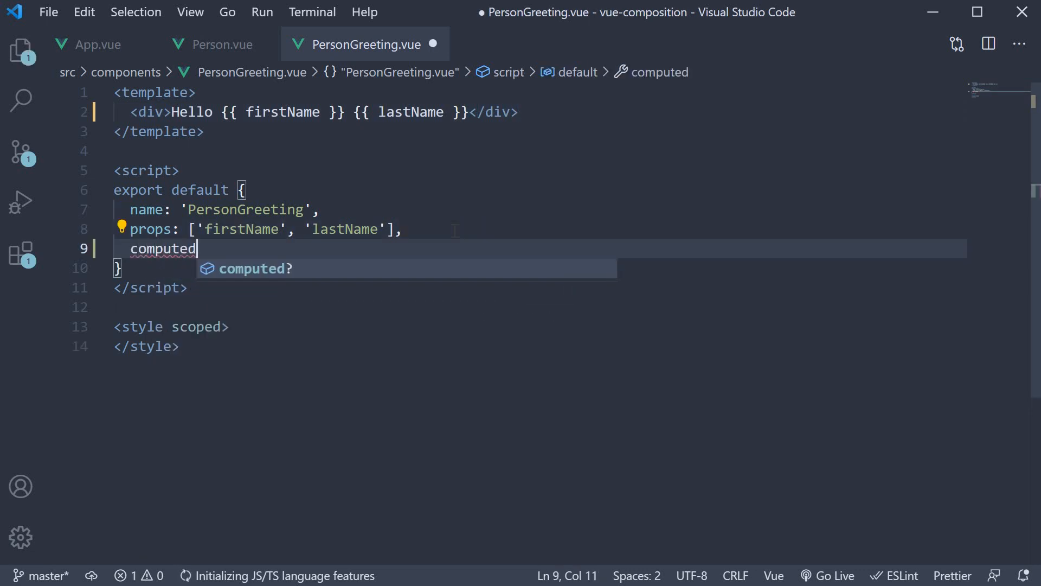
type(": {}")
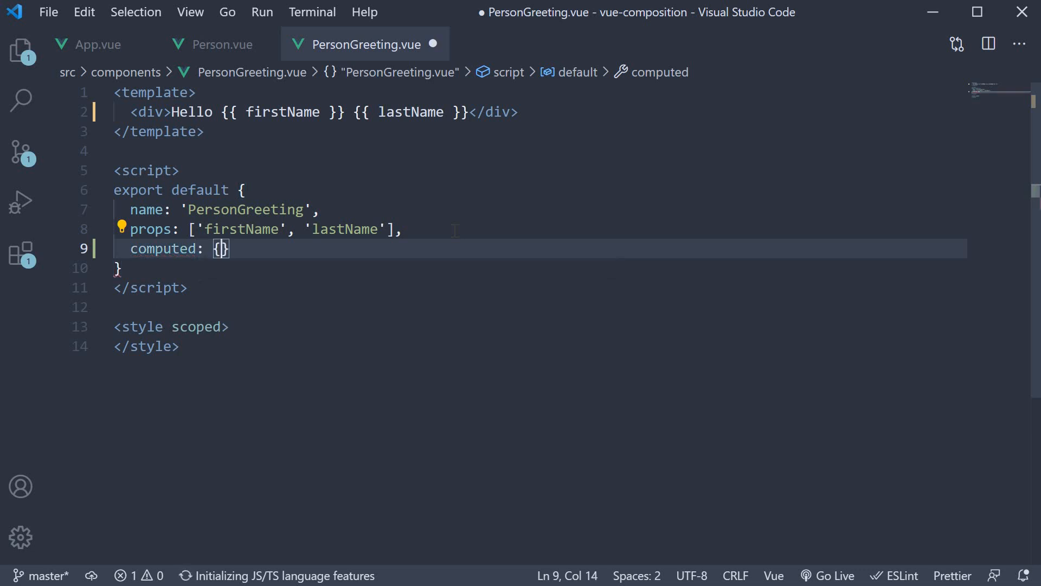
key("Enter")
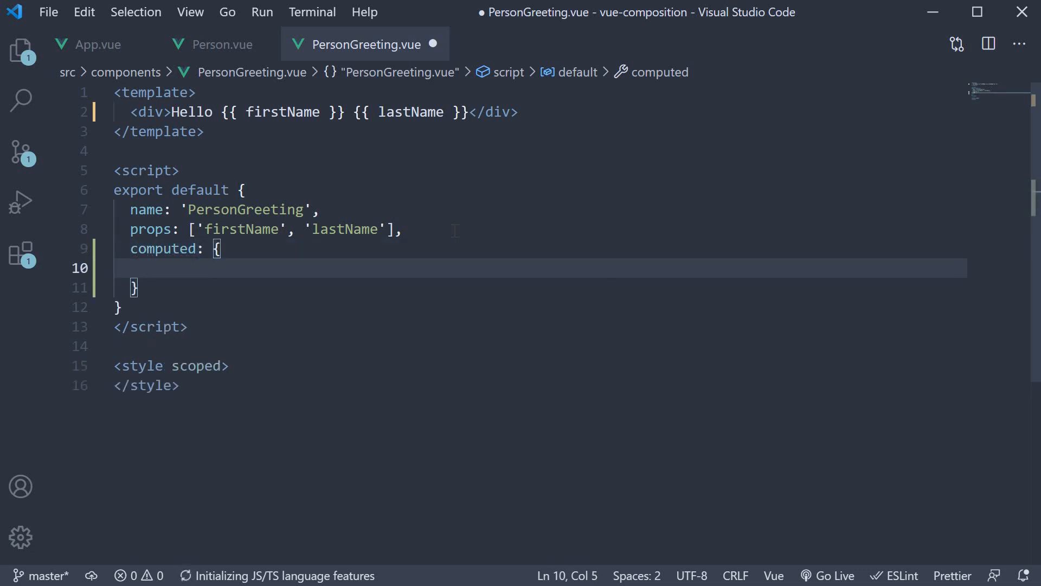
type("fullName() {")
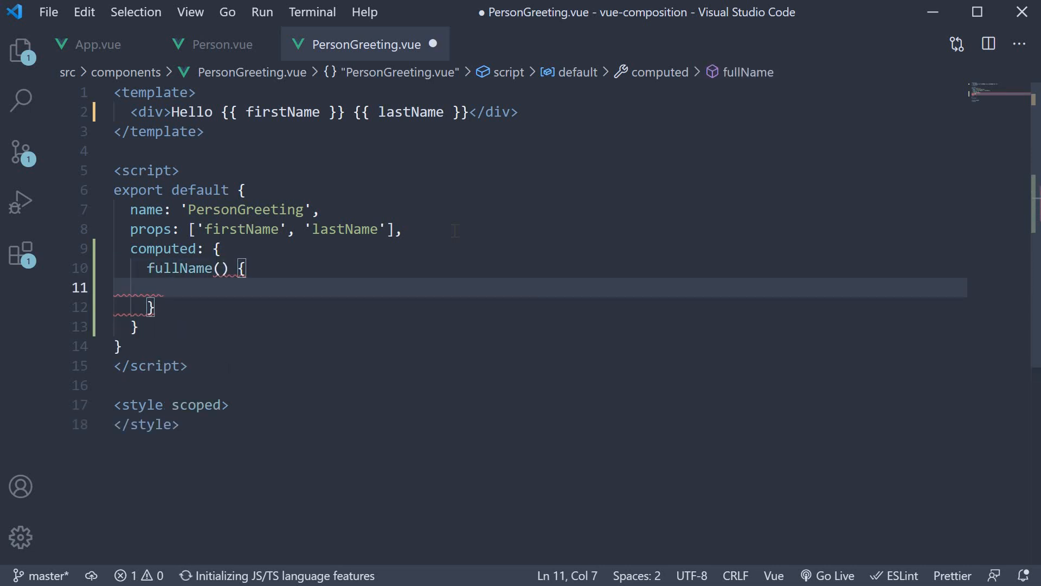
type("return")
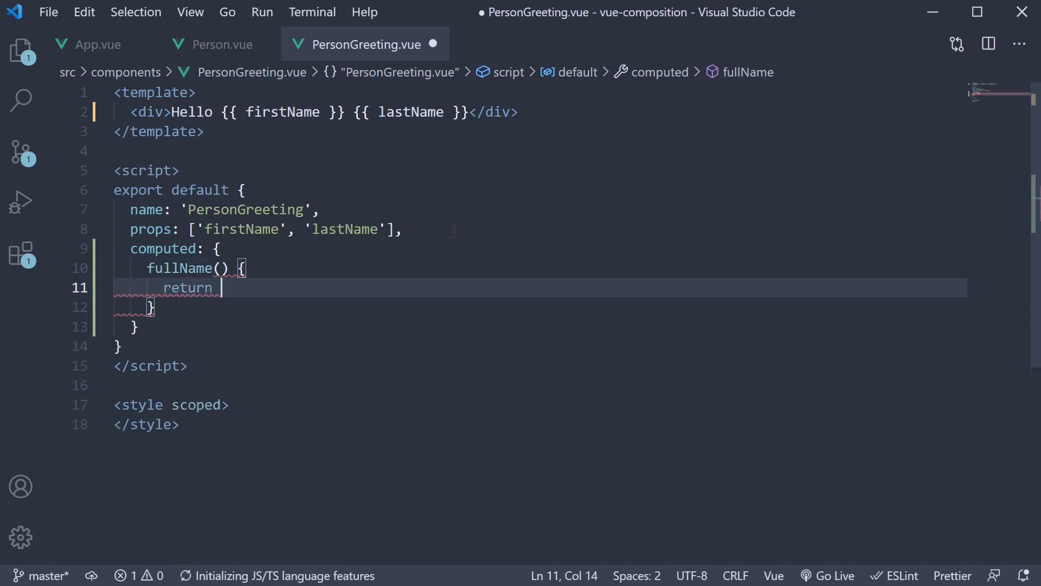
type("`${firstName")
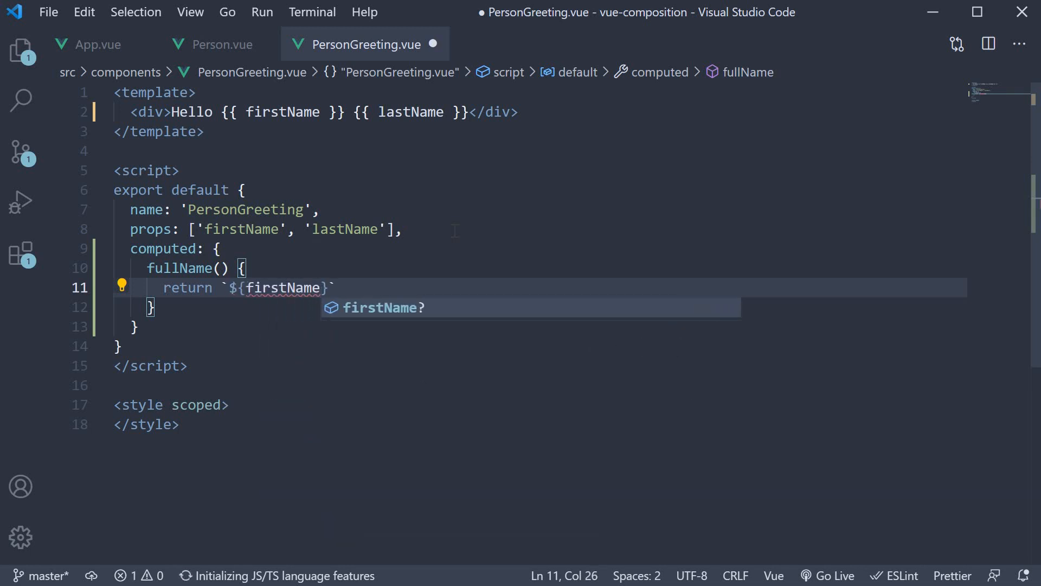
type("${last}")
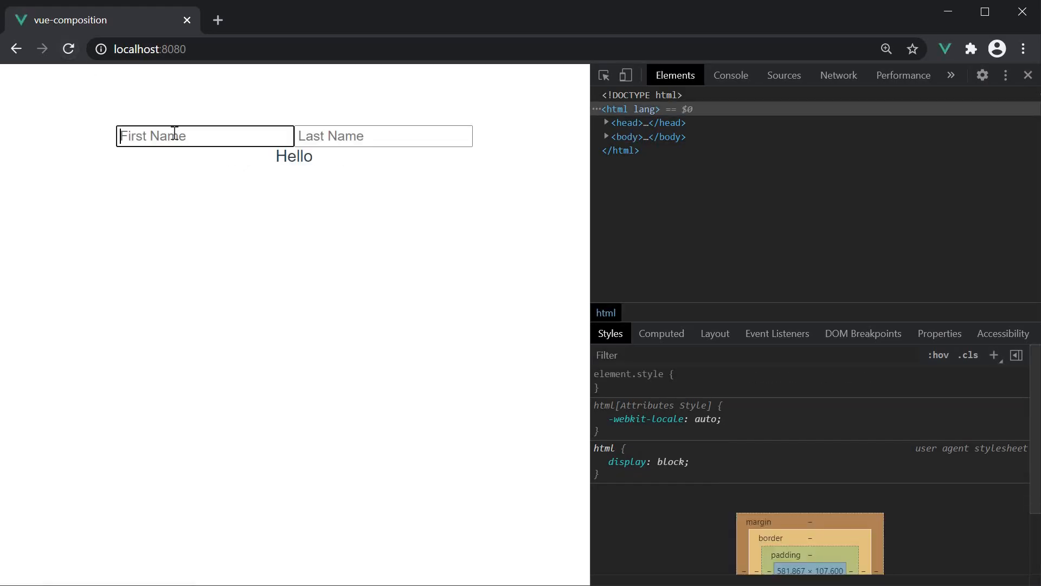
- Enter Bruce and Wayne in the name fields to test the computed greeting
type("Bruce")
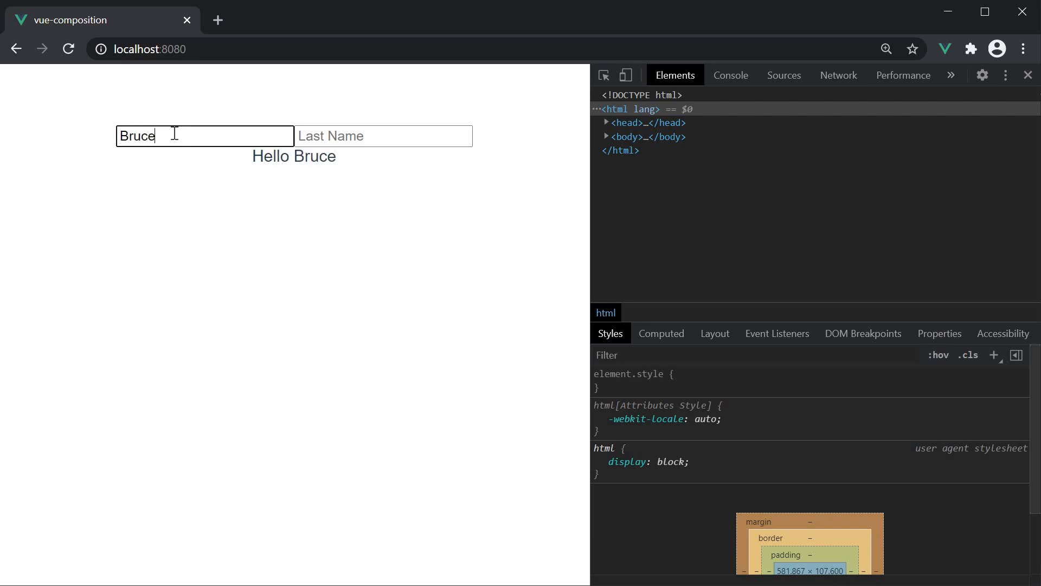
type("Wayne")
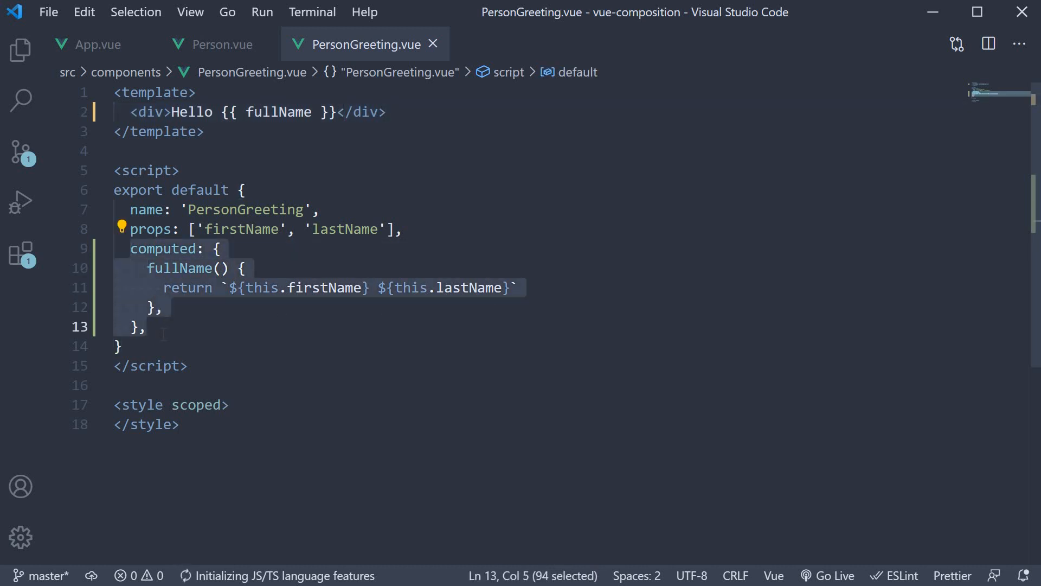
- Comment out the options computed block and add import { computed } from 'vue'
key("ctrl+/")
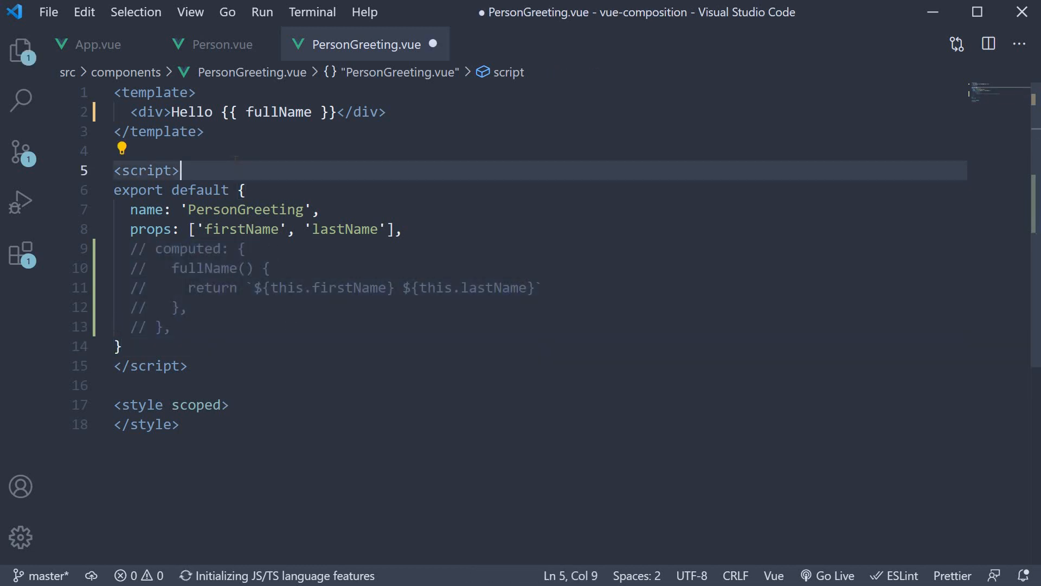
type("import")
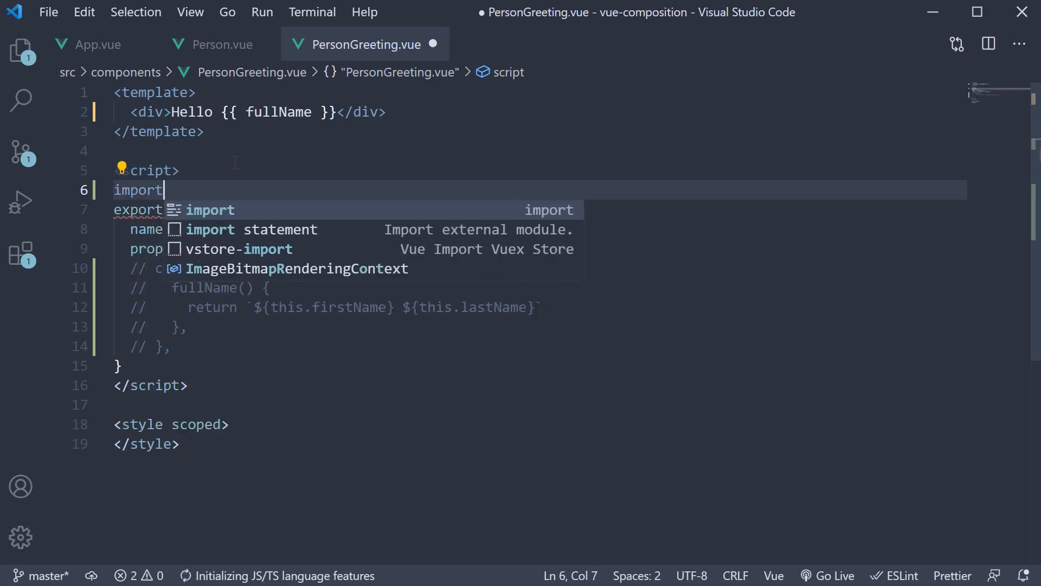
type("{ computed}")
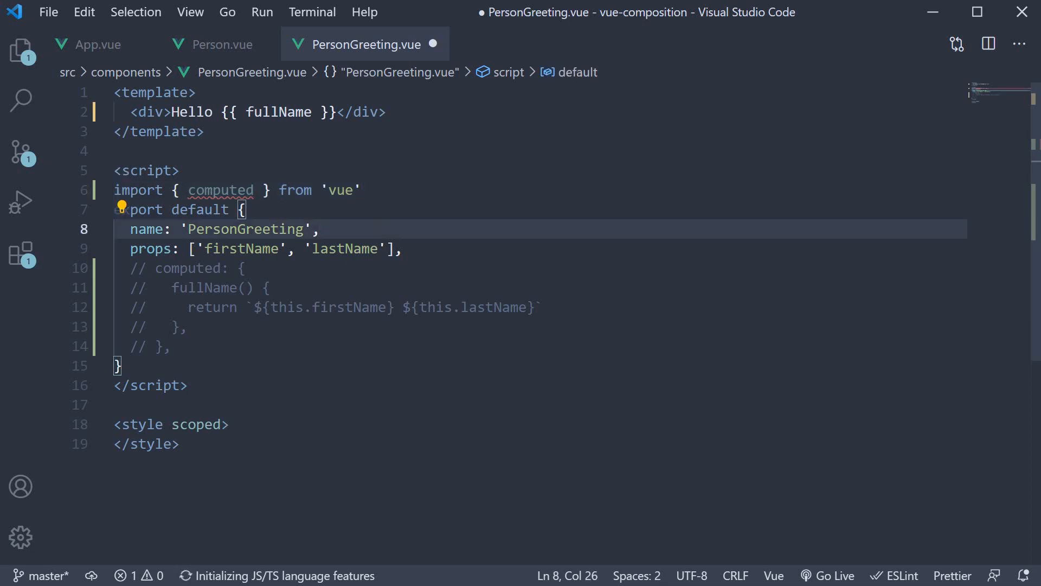
- Write setup() defining const fullName = computed(() => `${this.firstName} ${this.lastName}`)
type("setup() {")
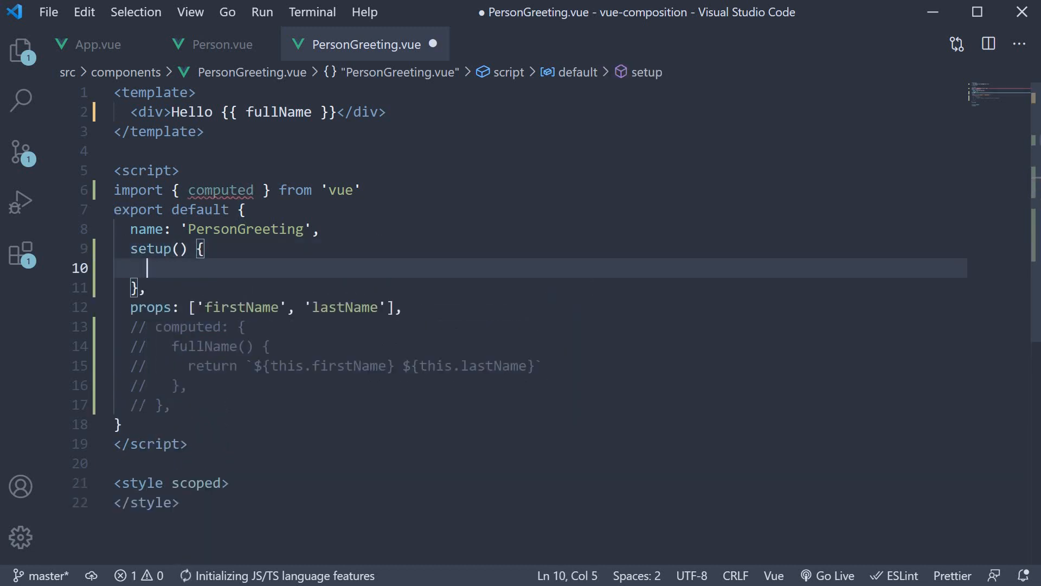
type("const full")
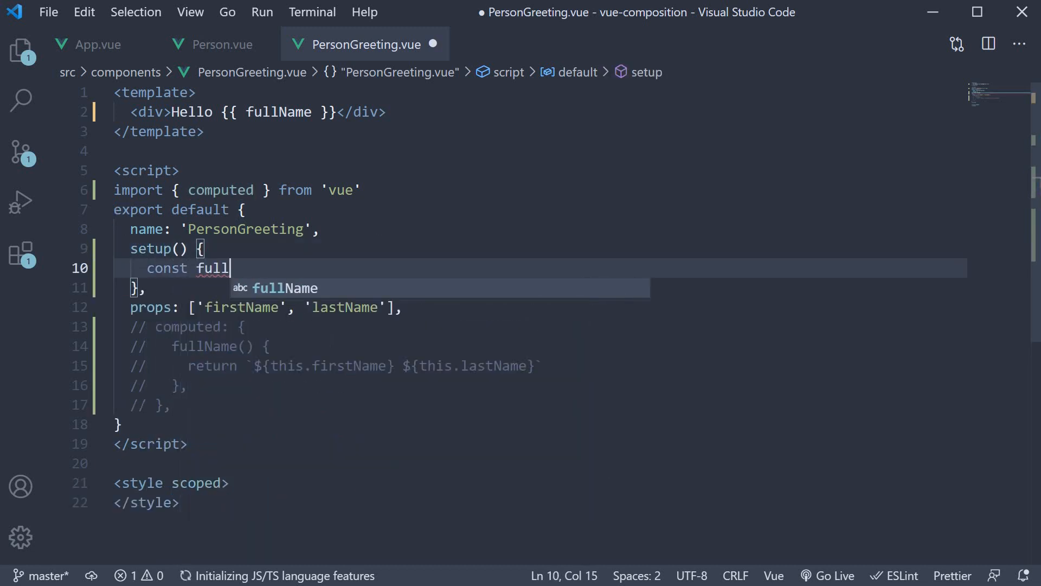
type("Name = computed")
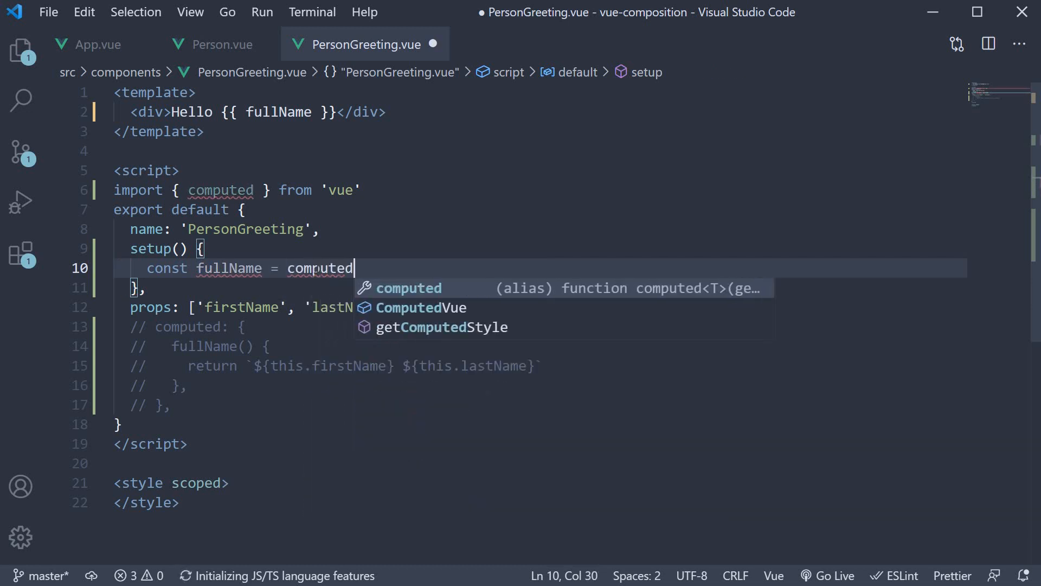
type("(")
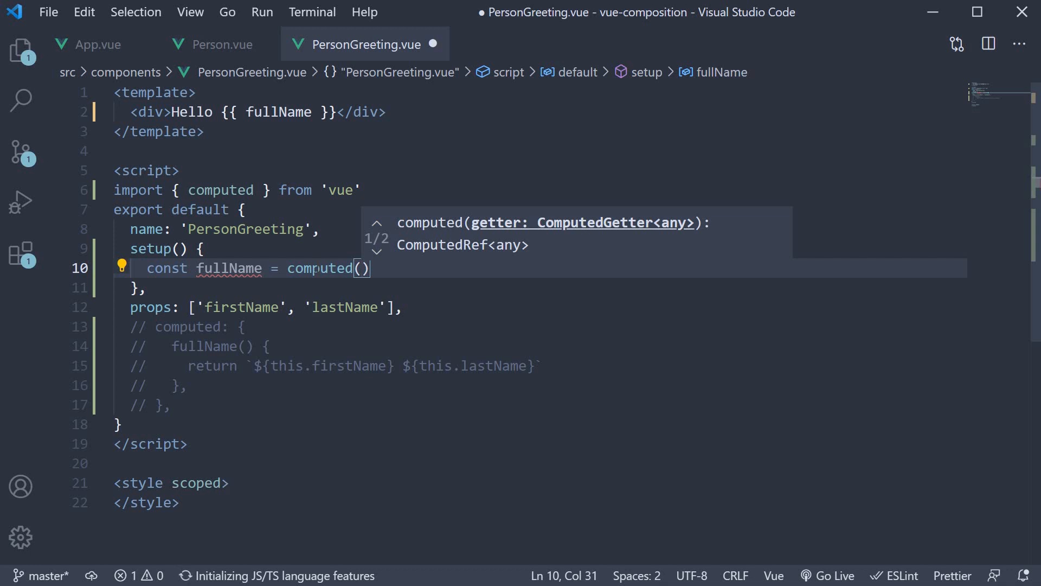
type("() => {")
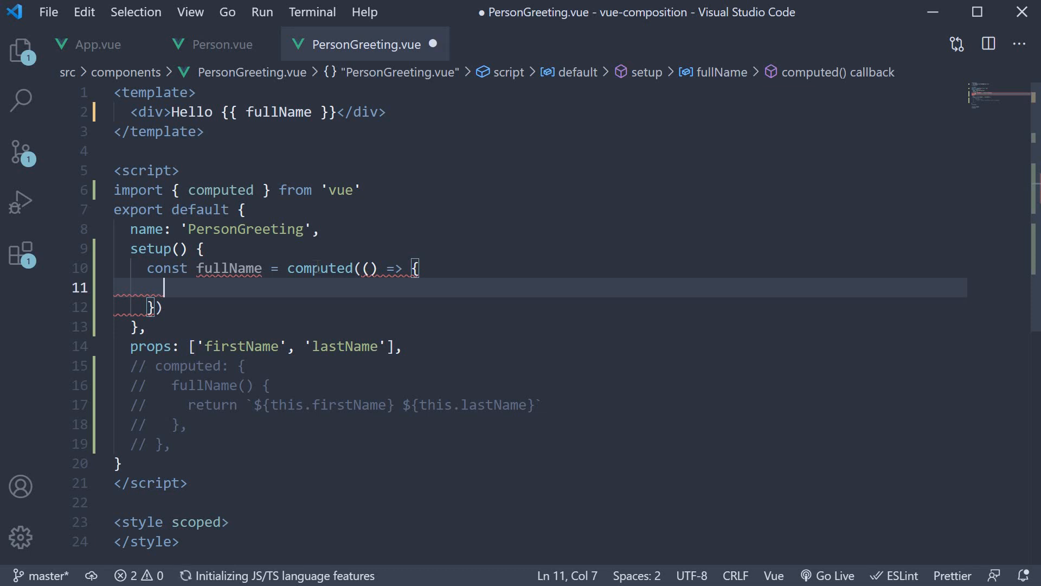
type("ret")
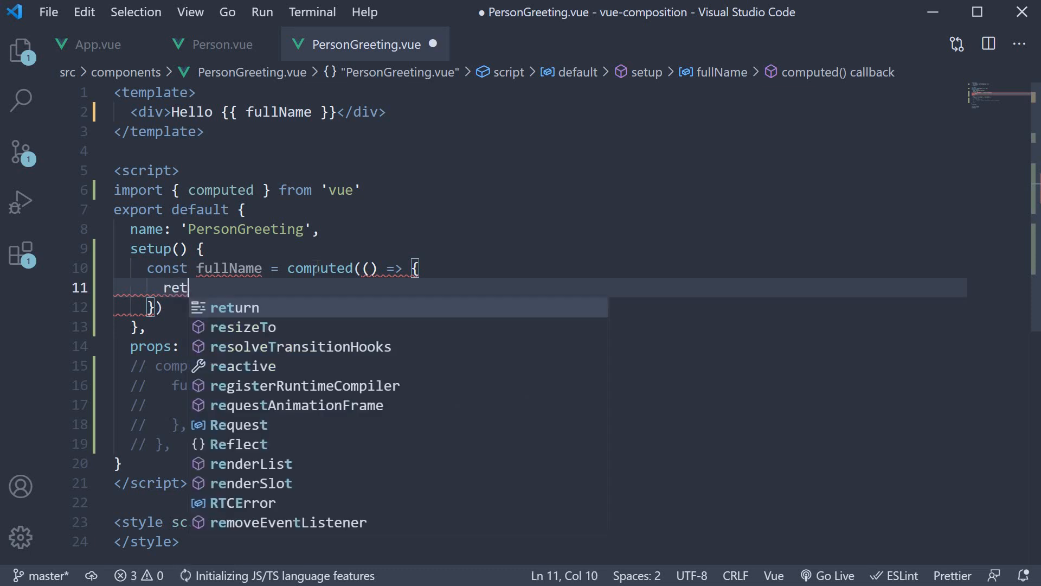
type("urn")
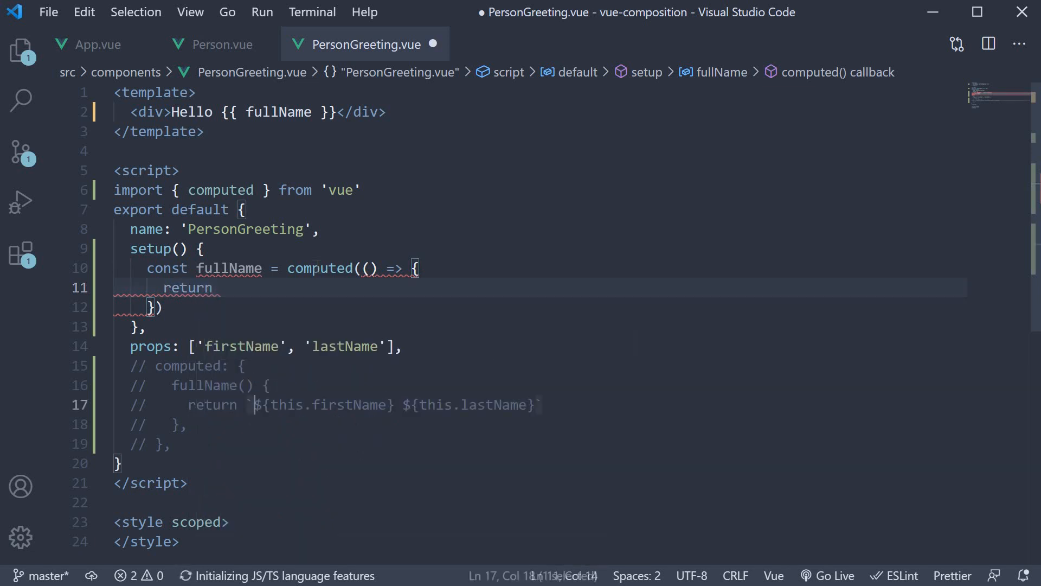
type("`${this.firstName} ${this.lastName}`")
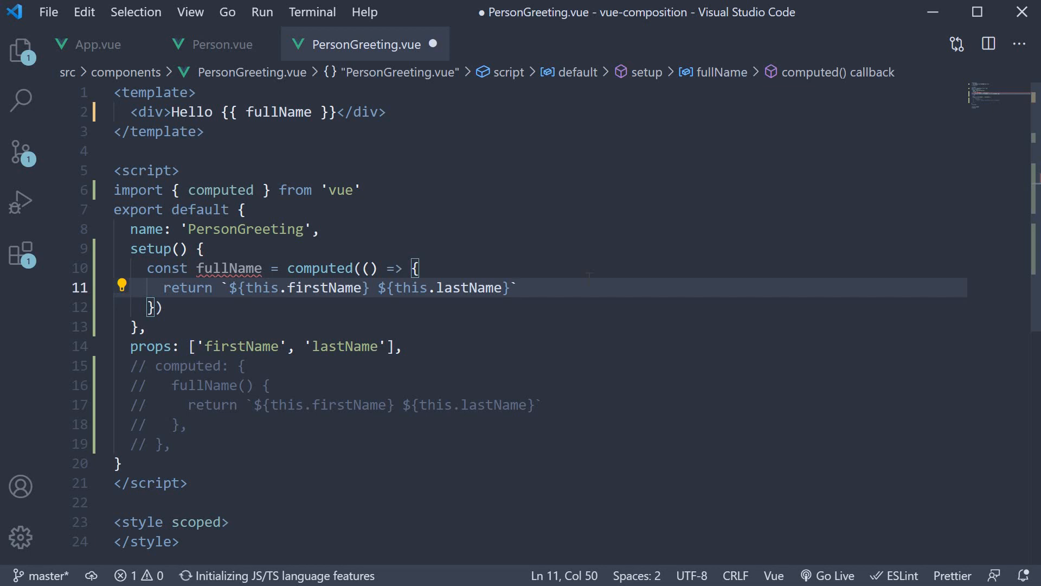
mouse_move(229, 267)
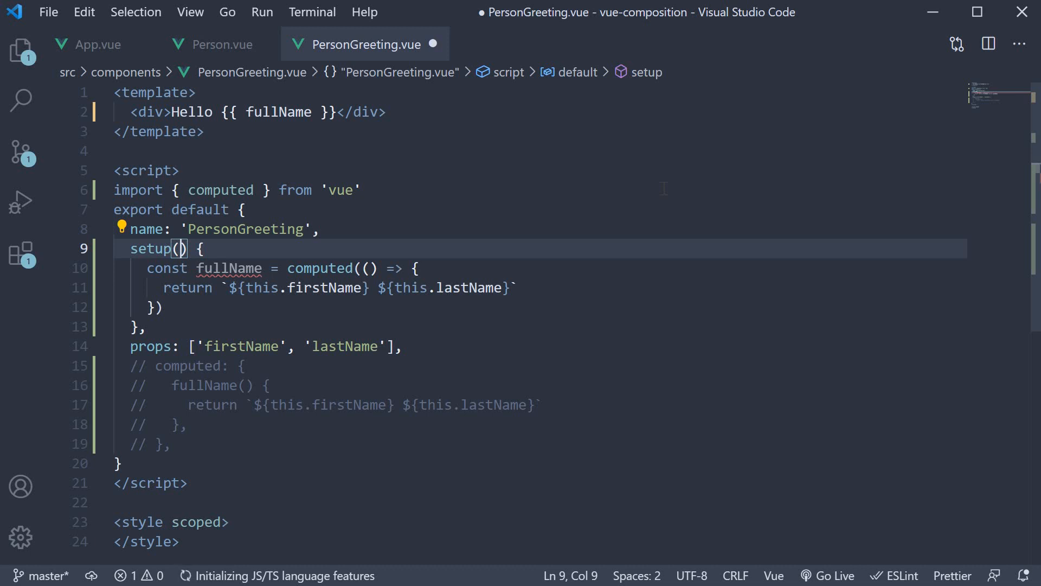
- Make setup take props, use props.firstName and props.lastName, return { fullName }, and save
type("prop")
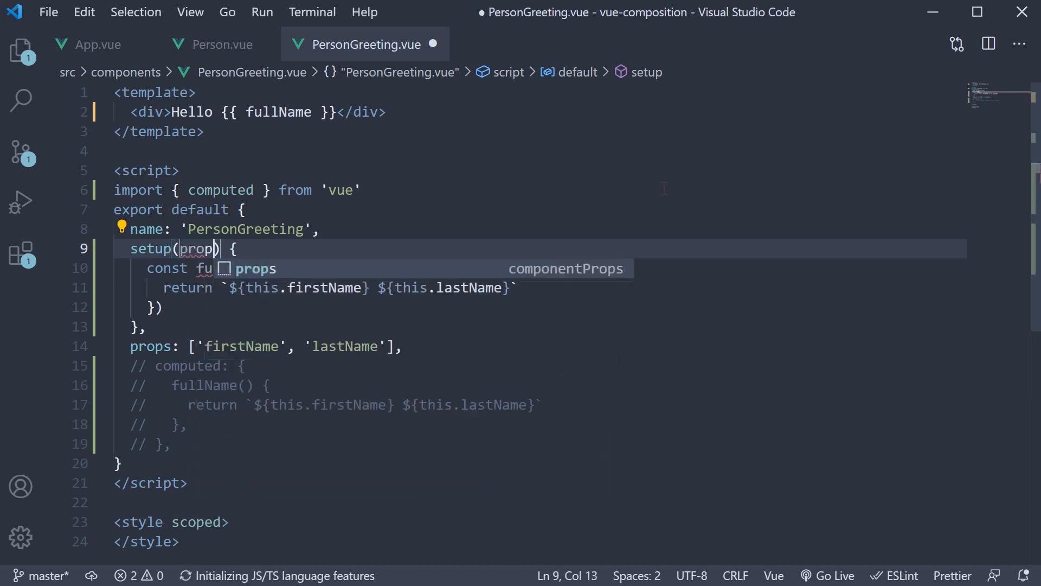
type("s")
type("r")
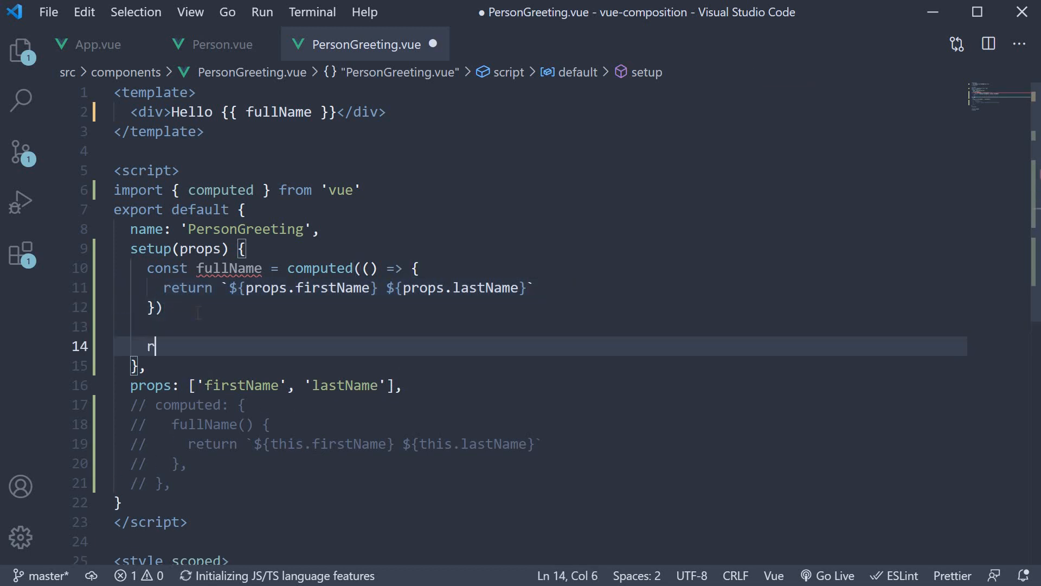
type("eturn {")
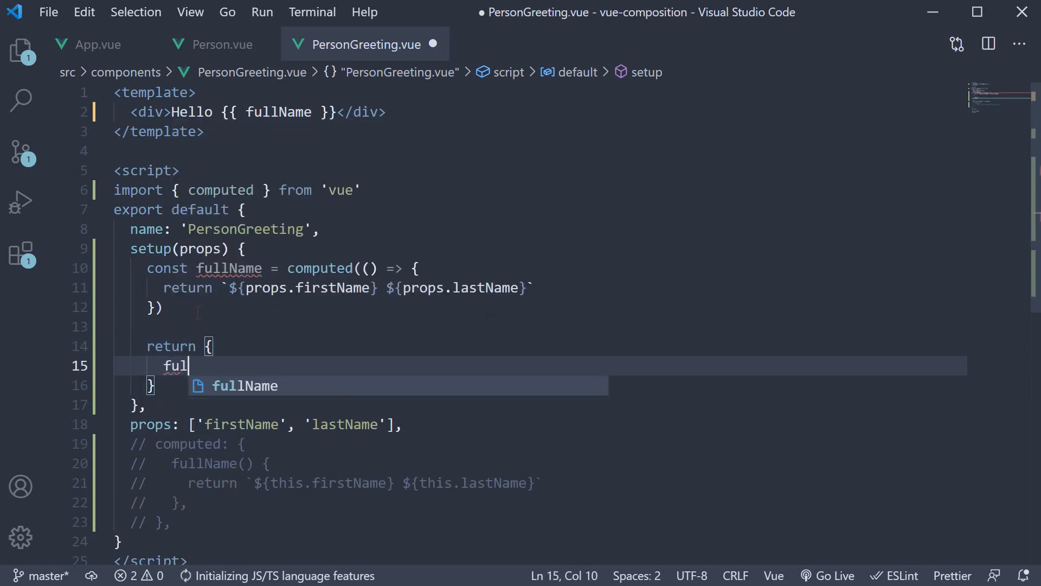
key("Tab")
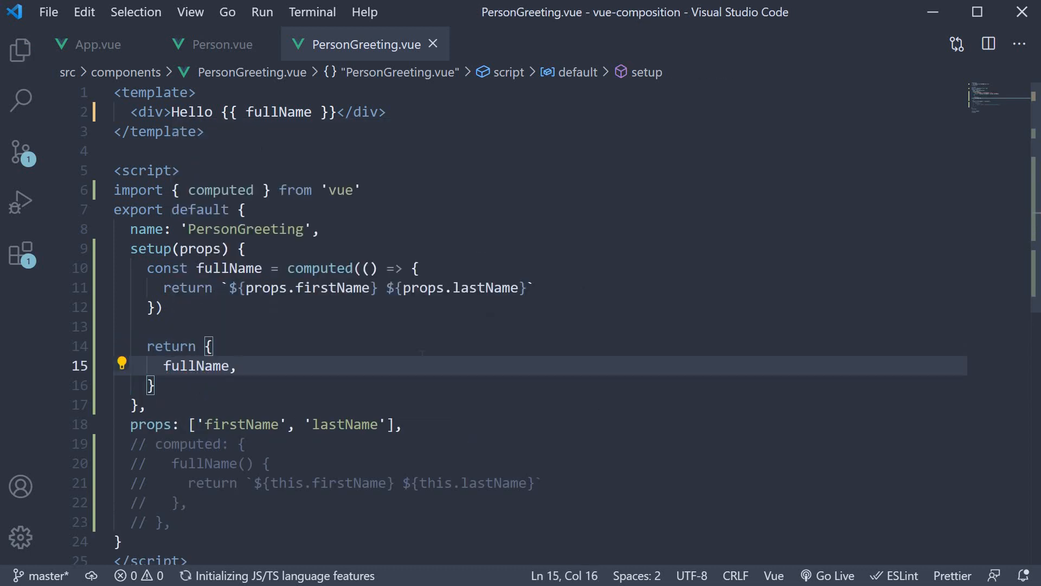
left_click(385, 112)
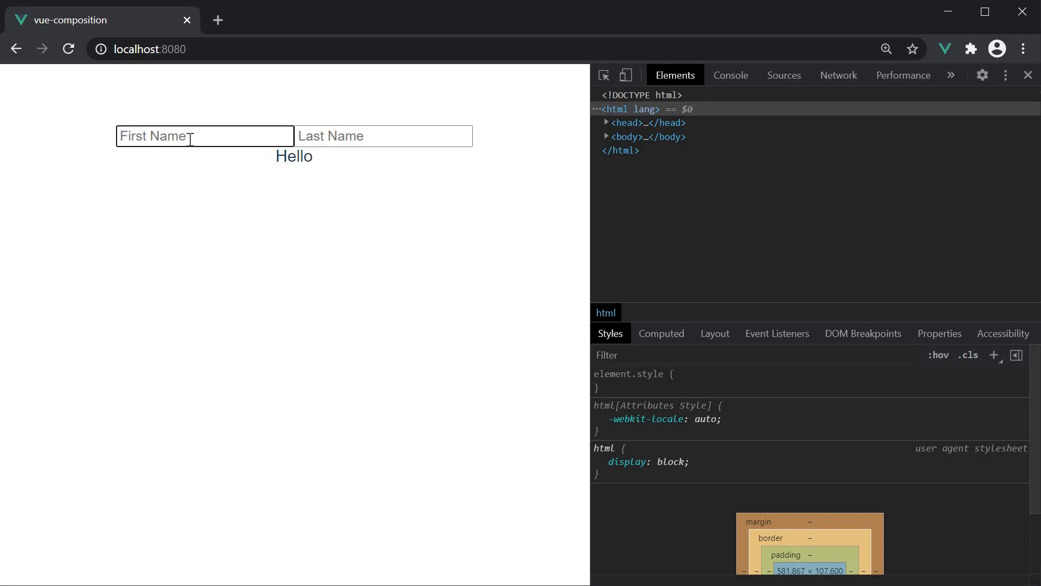
- Enter Clark and Kent so the page greets Hello Clark Kent
type("Clark")
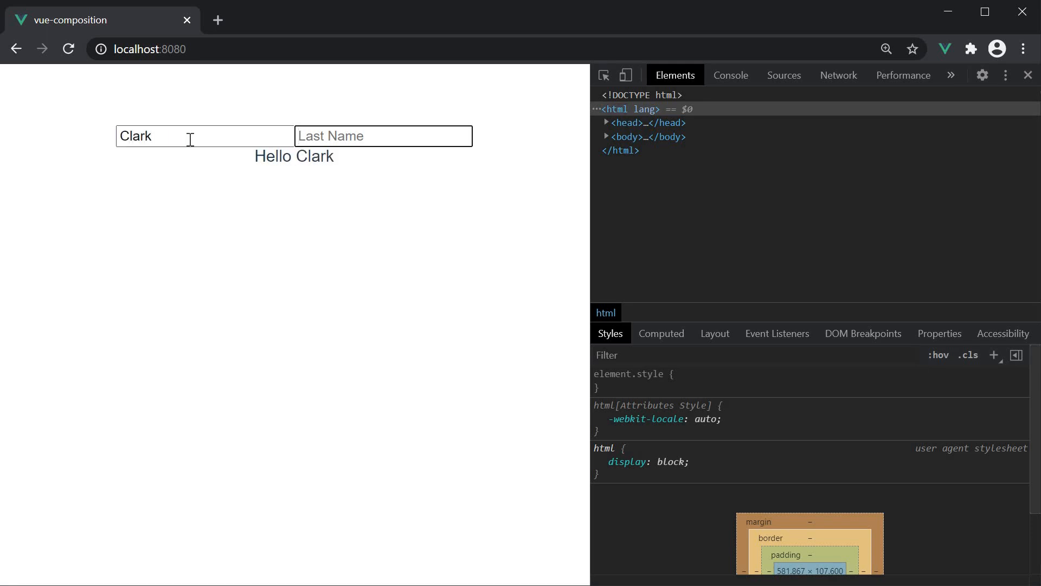
type("Kent")
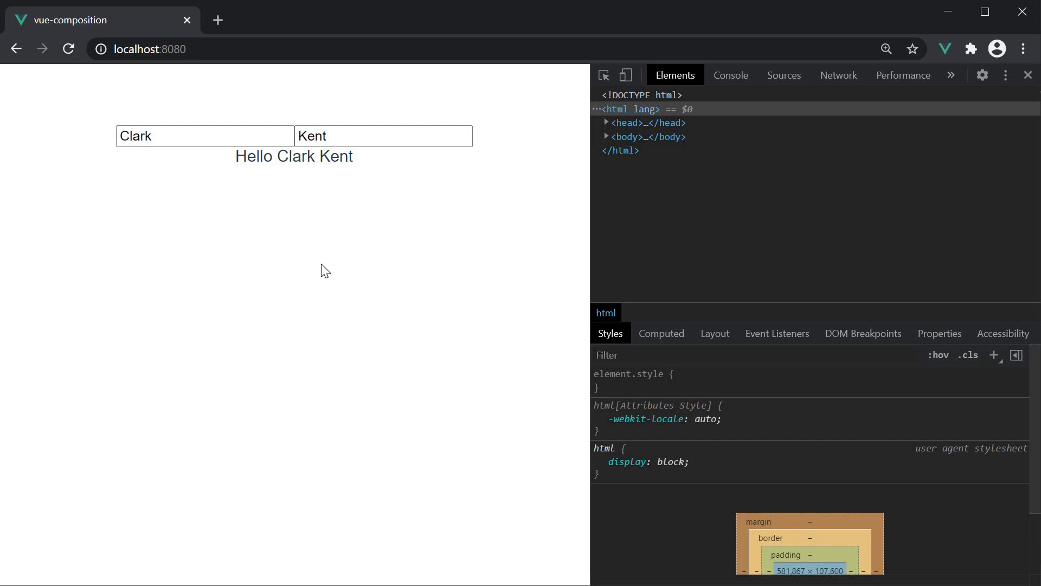
mouse_move(387, 248)
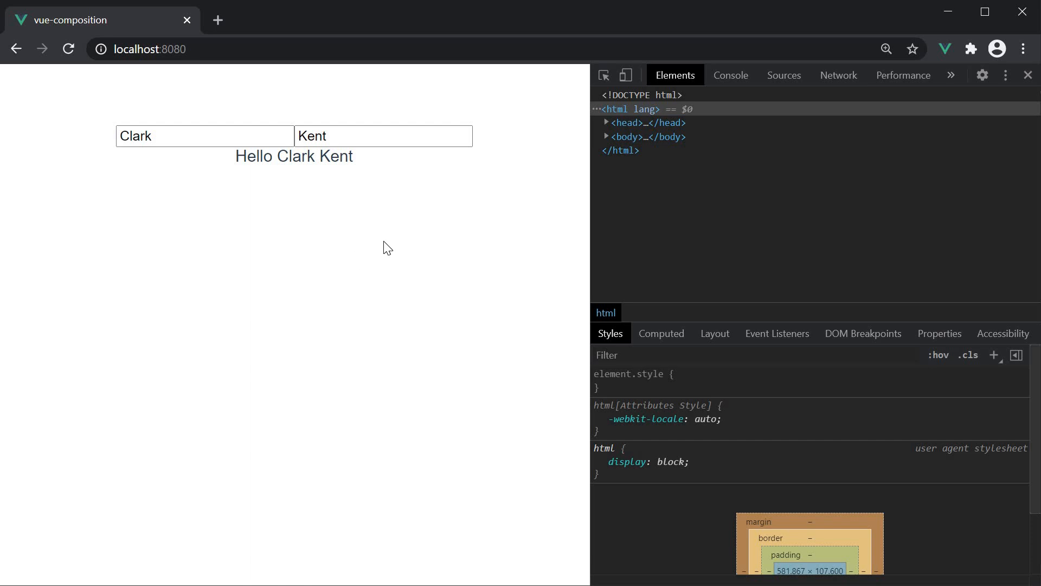